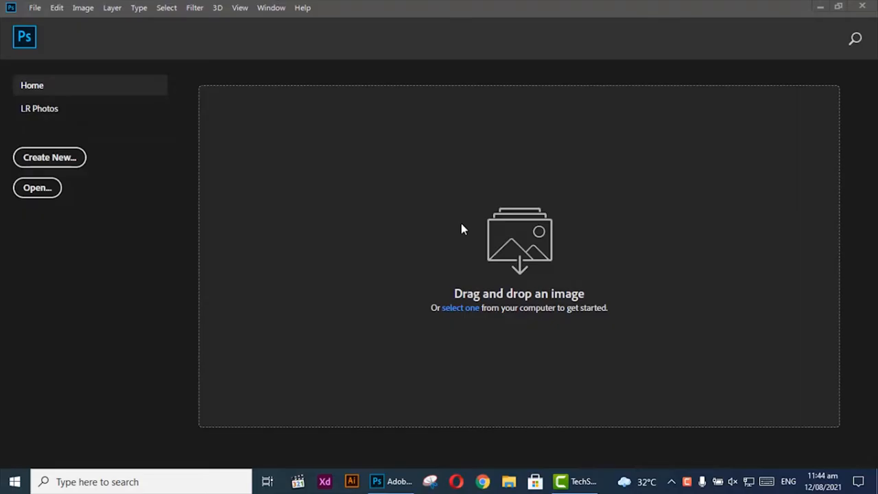
{"action": "mouse_move", "coordinate": [35, 7]}
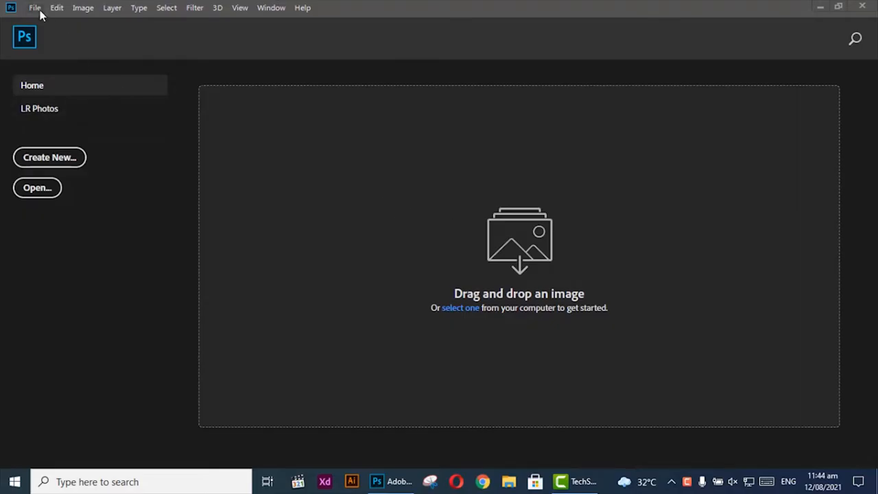
Open the beach photo of the man walking away with a backpack.
{"action": "left_click", "coordinate": [37, 187]}
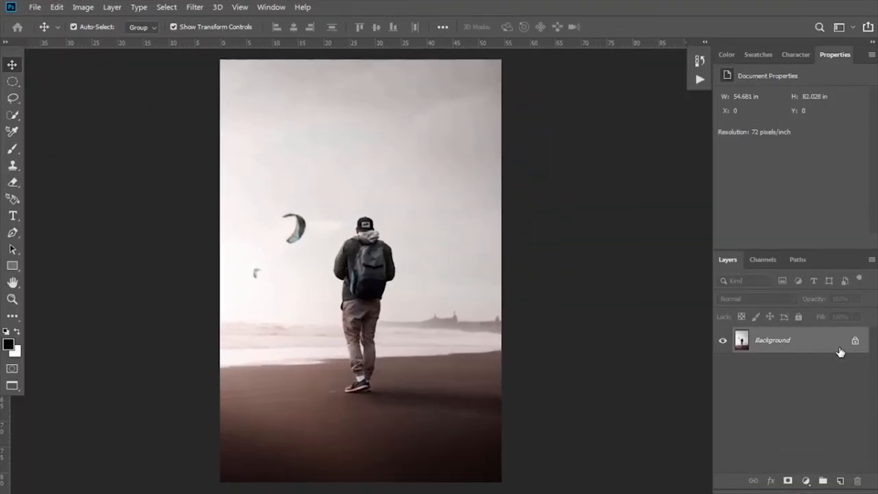
Duplicate the Background layer and blur the copy with a 60-pixel Gaussian Blur.
{"action": "key", "text": "ctrl+j"}
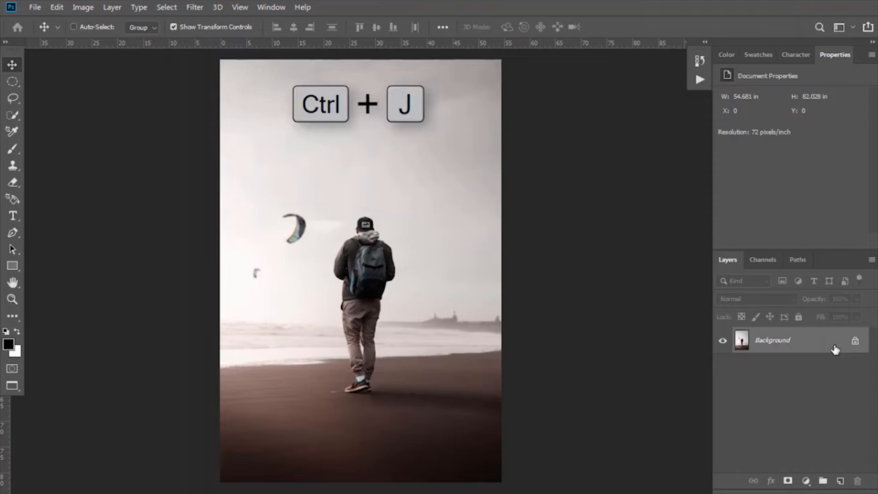
{"action": "key", "text": "ctrl+j"}
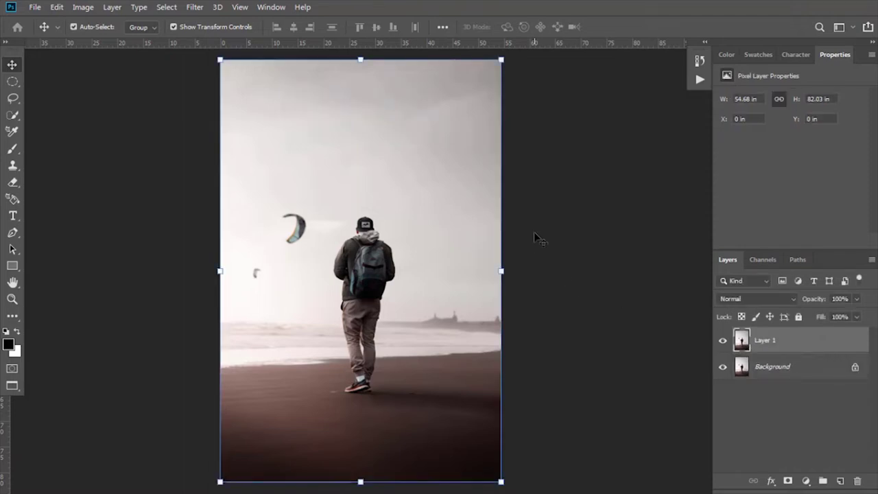
{"action": "left_click", "coordinate": [194, 7]}
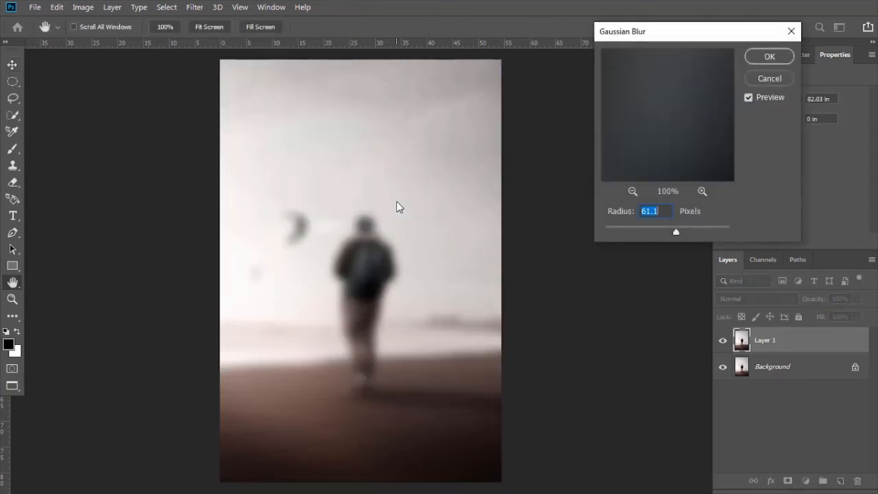
{"action": "type", "text": "60"}
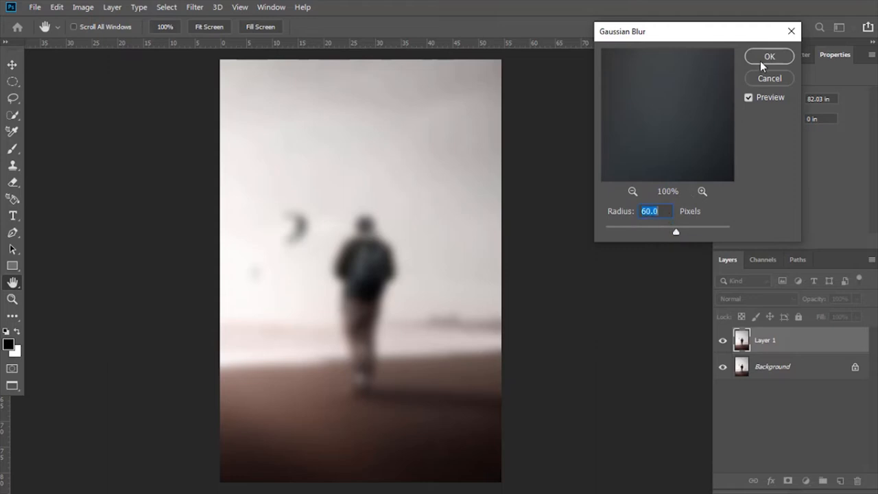
{"action": "left_click", "coordinate": [768, 55]}
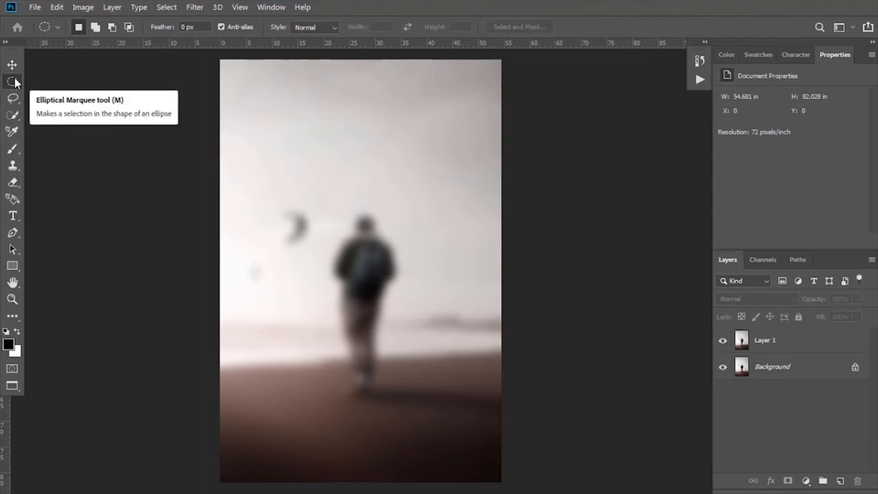
{"action": "mouse_move", "coordinate": [317, 100]}
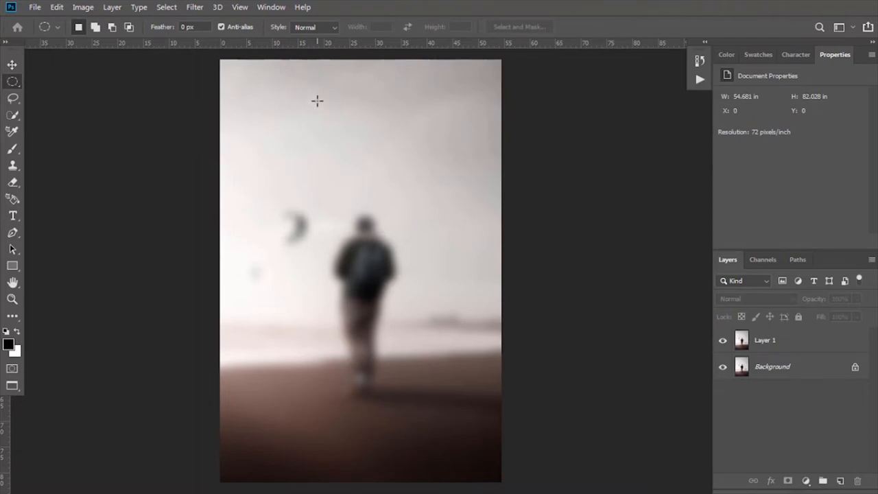
Copy an elliptical area near the top of the blurred photo onto its own layer.
{"action": "left_click_drag", "start_coordinate": [317, 101], "coordinate": [441, 164]}
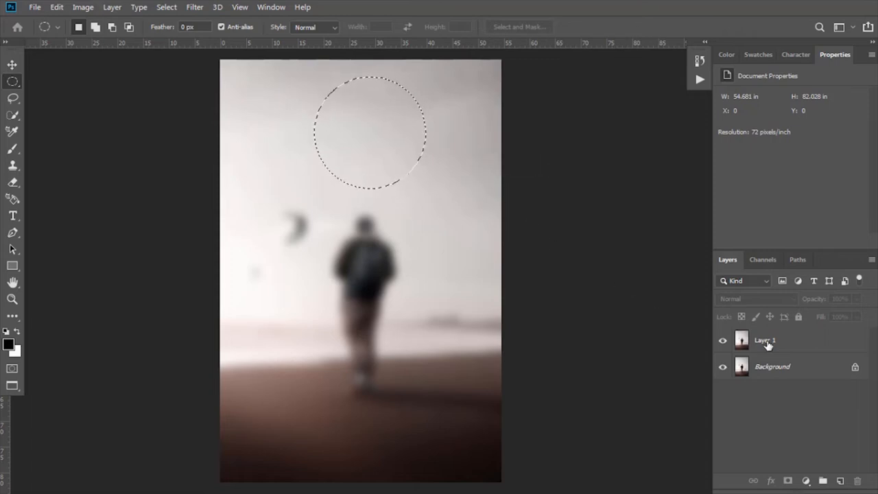
{"action": "key", "text": "ctrl+j"}
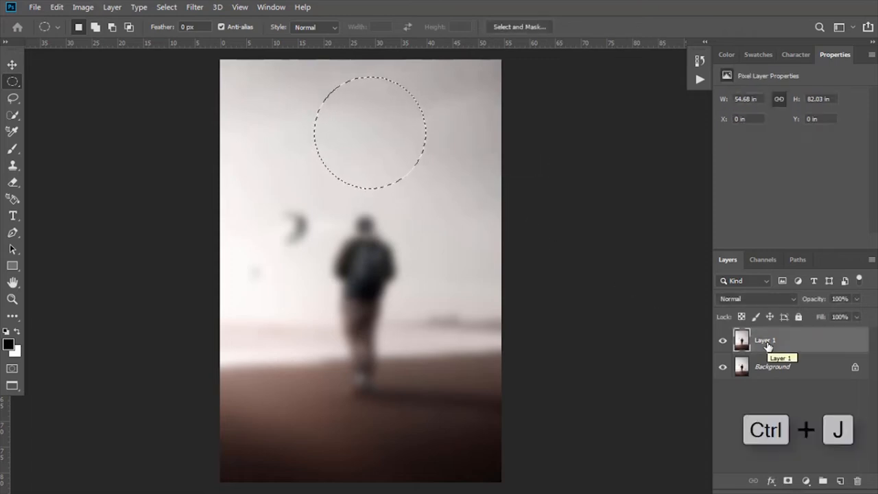
{"action": "key", "text": "ctrl+j"}
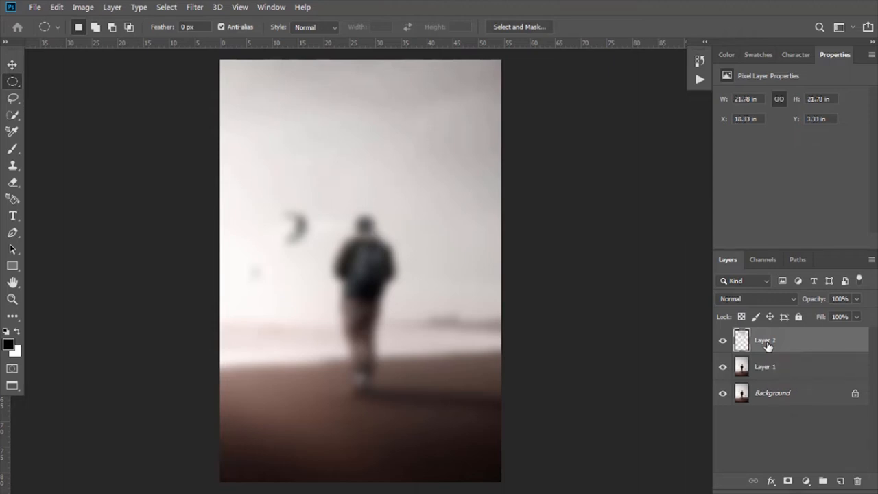
Delete the full blurred copy (Layer 1) and select the circular patch layer.
{"action": "left_click", "coordinate": [764, 366]}
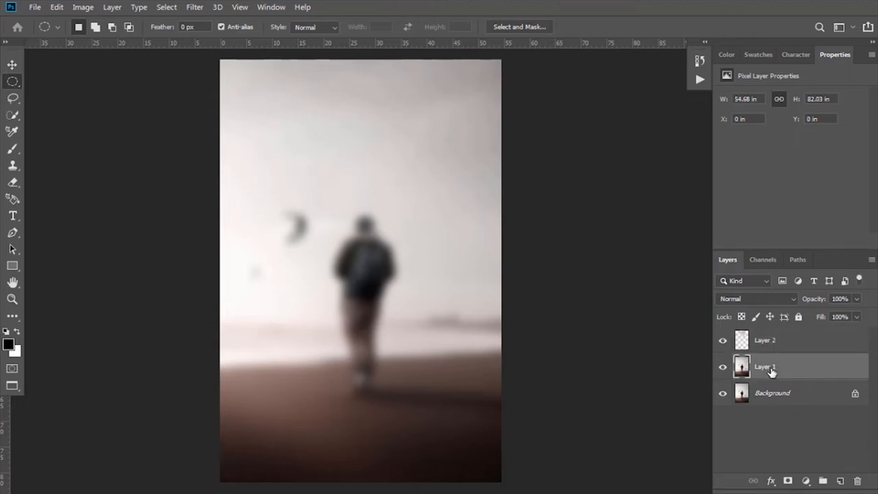
{"action": "left_click", "coordinate": [856, 480]}
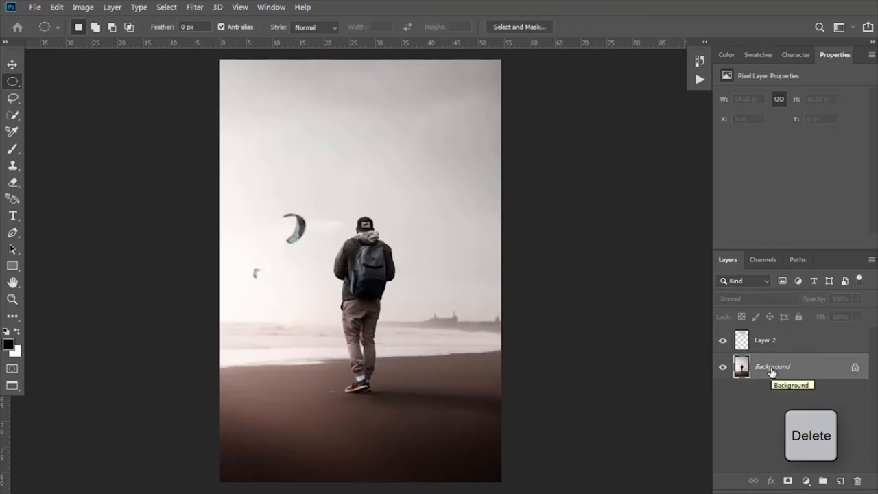
{"action": "left_click", "coordinate": [764, 339]}
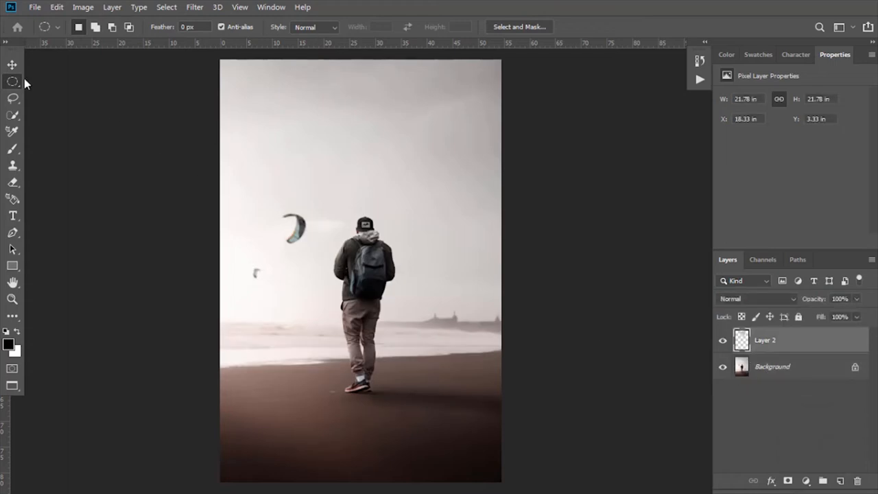
{"action": "left_click", "coordinate": [12, 64]}
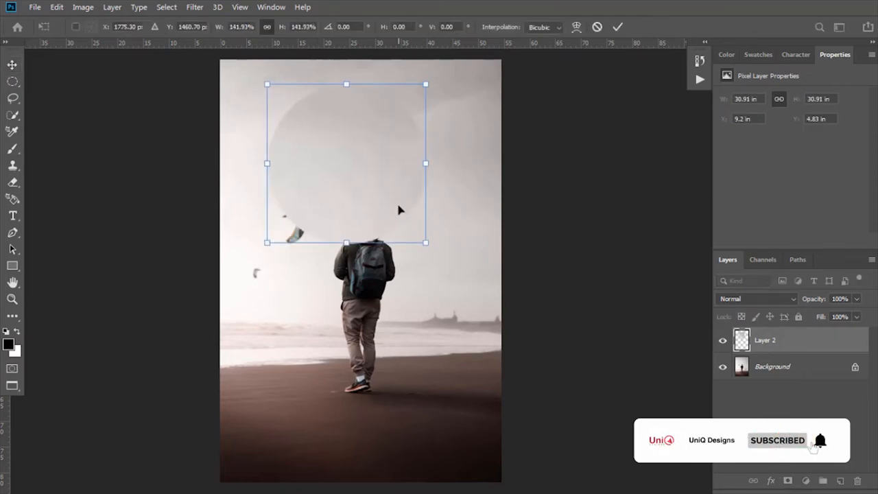
Scale the blurred disc to about 142% over the man's head and add an empty layer.
{"action": "left_click_drag", "start_coordinate": [345, 163], "coordinate": [363, 202]}
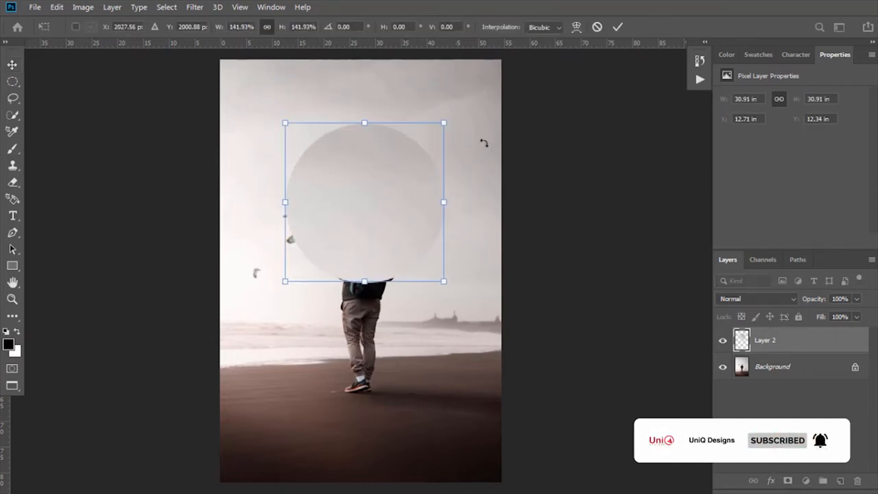
{"action": "left_click", "coordinate": [616, 27]}
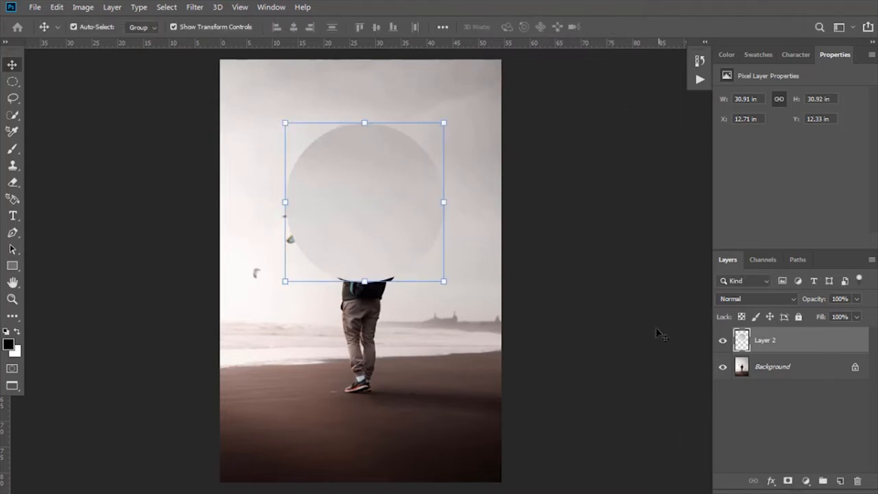
{"action": "left_click", "coordinate": [839, 480]}
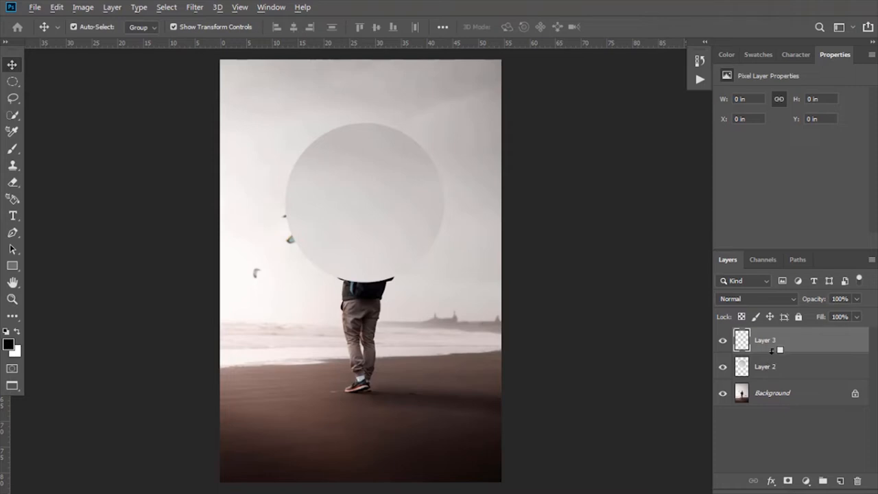
Clip the new layer to the disc, paint black shading on its right side, set Multiply.
{"action": "key", "text": "alt"}
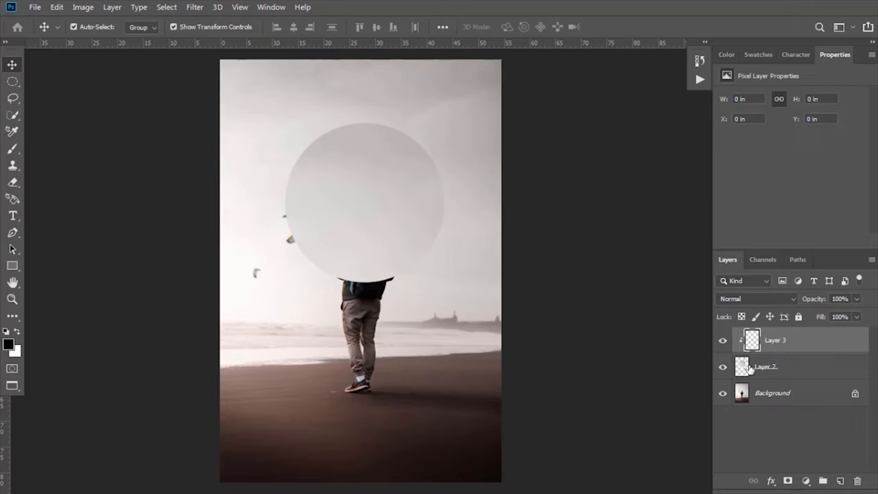
{"action": "mouse_move", "coordinate": [13, 149]}
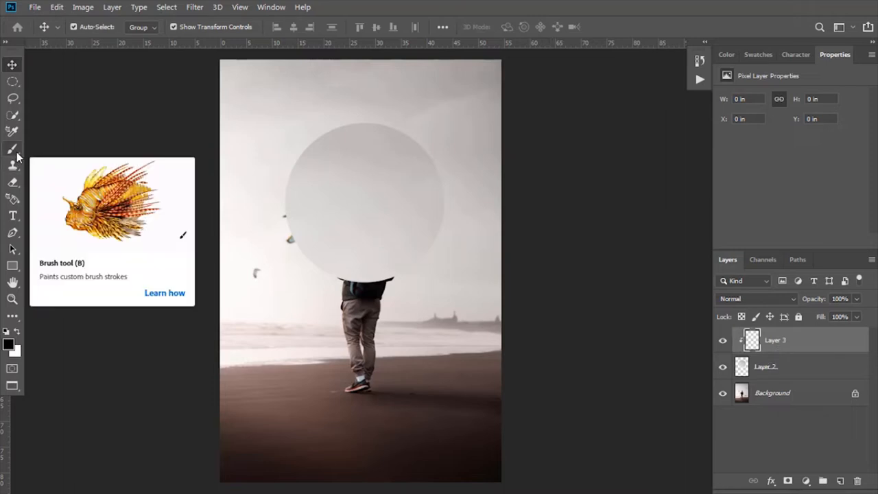
{"action": "left_click", "coordinate": [12, 149]}
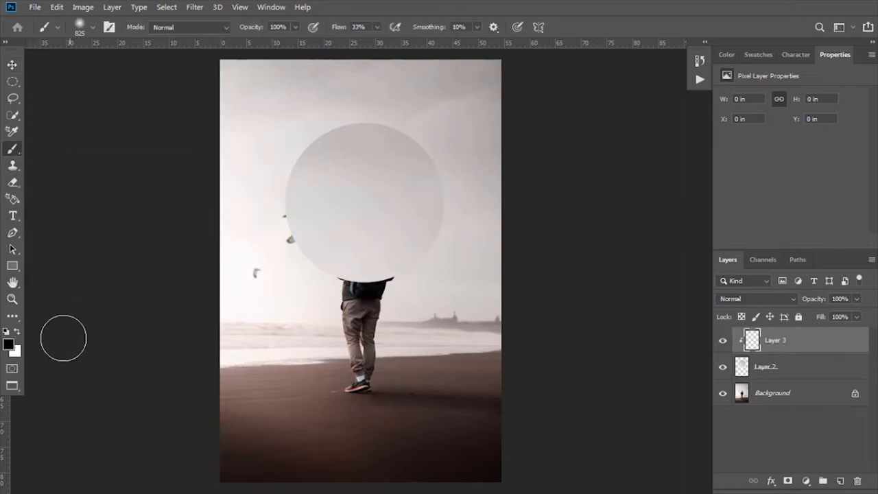
{"action": "left_click", "coordinate": [11, 344]}
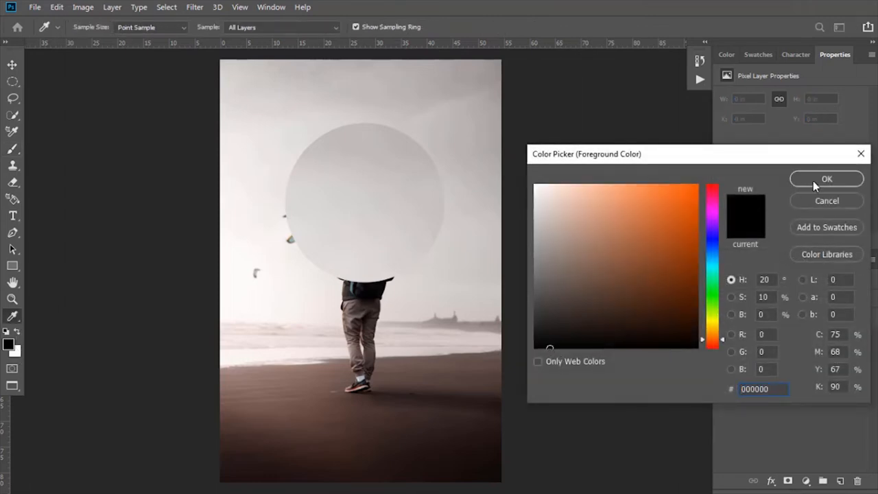
{"action": "left_click", "coordinate": [826, 178]}
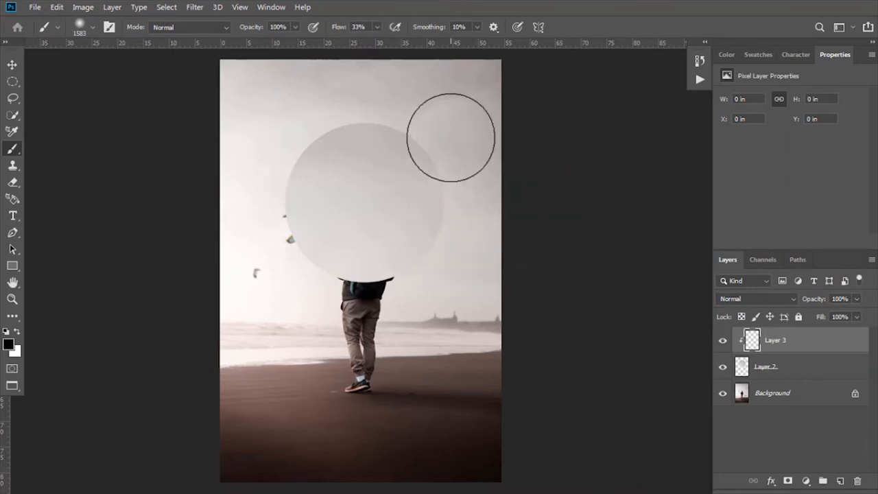
{"action": "mouse_move", "coordinate": [424, 106]}
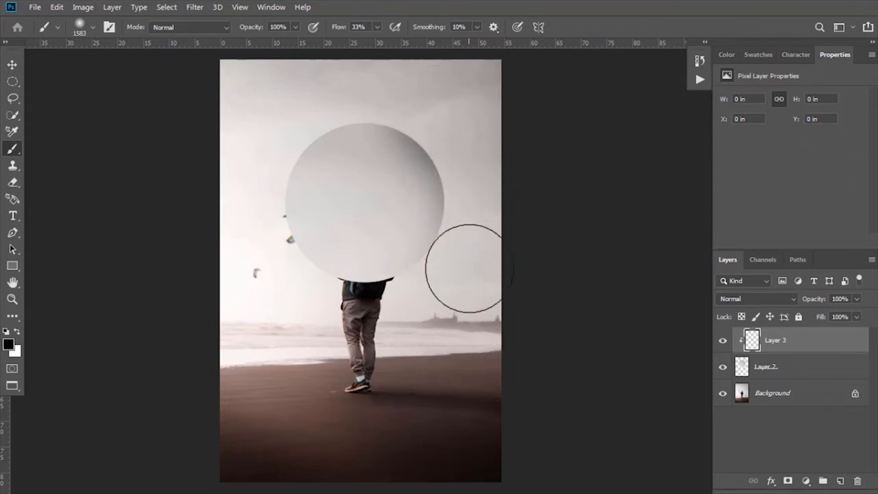
{"action": "left_click_drag", "start_coordinate": [470, 268], "coordinate": [439, 188]}
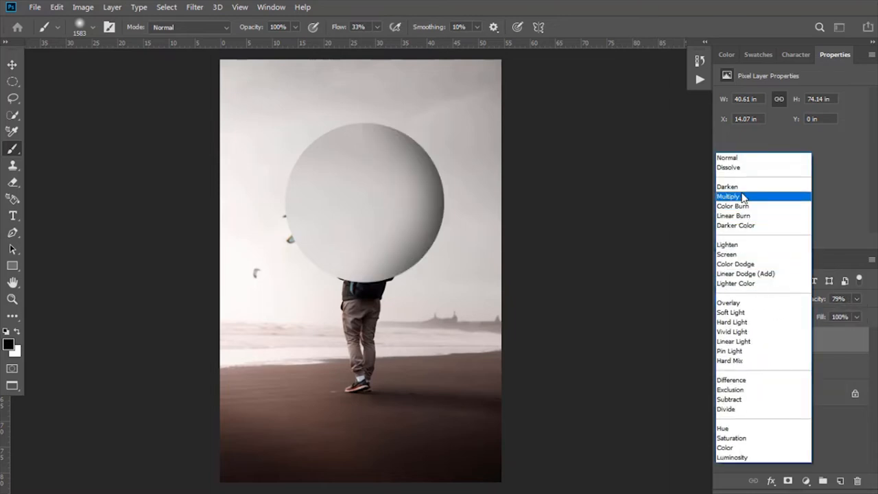
{"action": "left_click", "coordinate": [728, 197]}
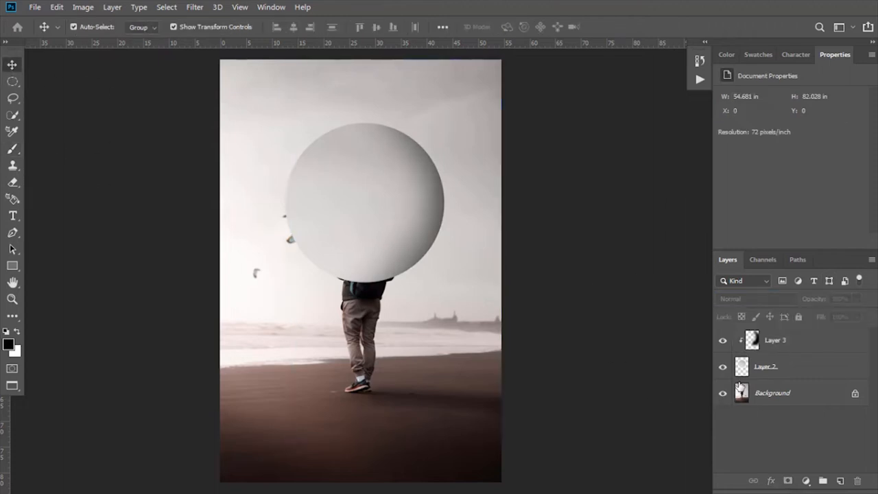
Add a clipped layer with soft white highlights on the sphere at 63% opacity.
{"action": "left_click", "coordinate": [839, 480]}
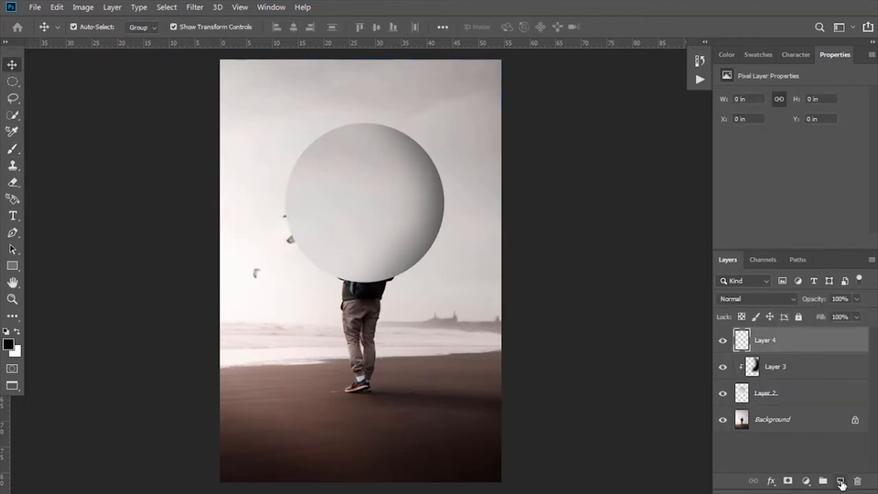
{"action": "key", "text": "alt"}
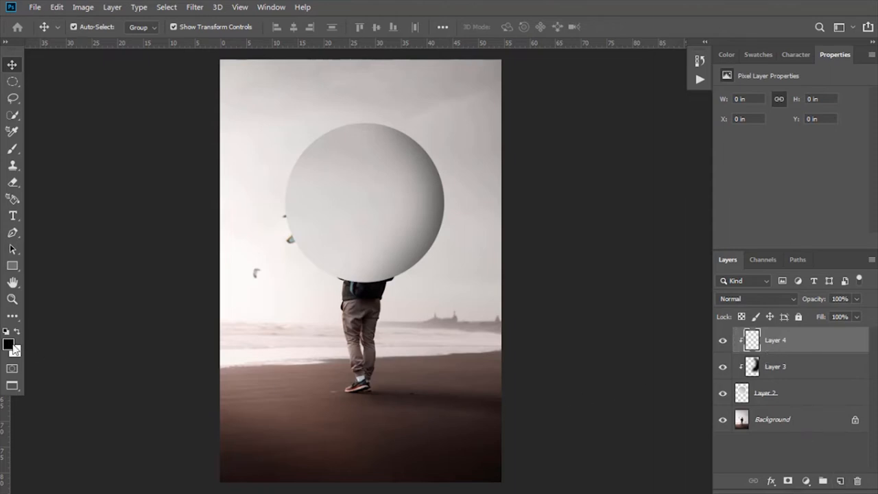
{"action": "left_click", "coordinate": [9, 345]}
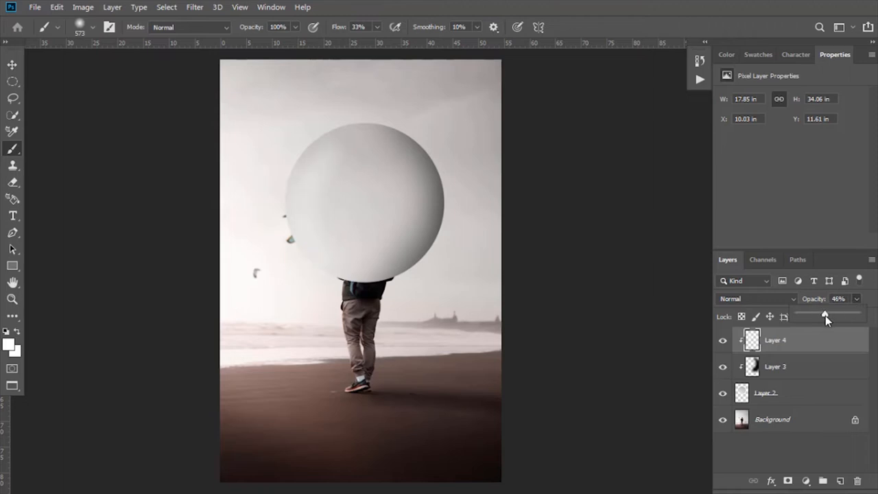
{"action": "left_click_drag", "start_coordinate": [824, 313], "coordinate": [835, 314]}
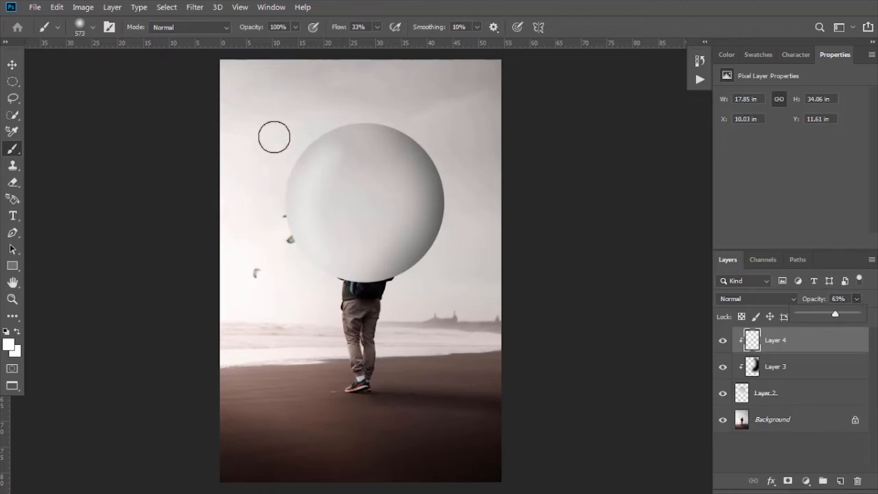
{"action": "left_click", "coordinate": [12, 64]}
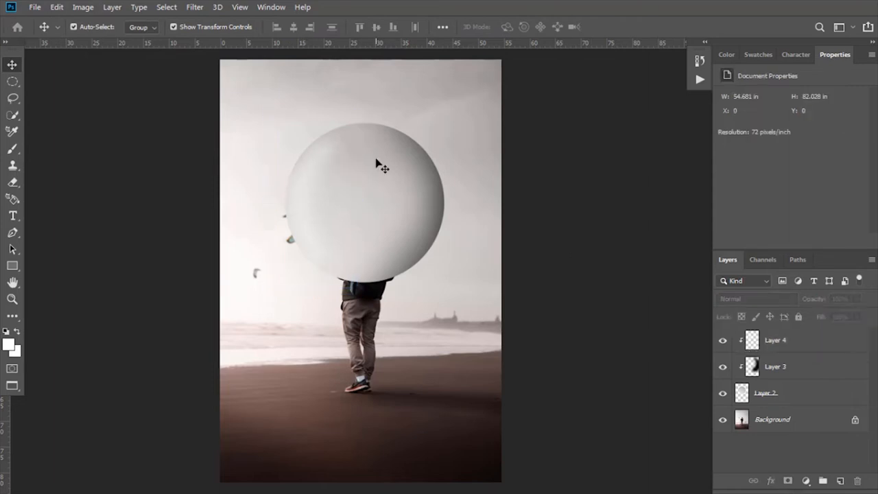
{"action": "mouse_move", "coordinate": [684, 310]}
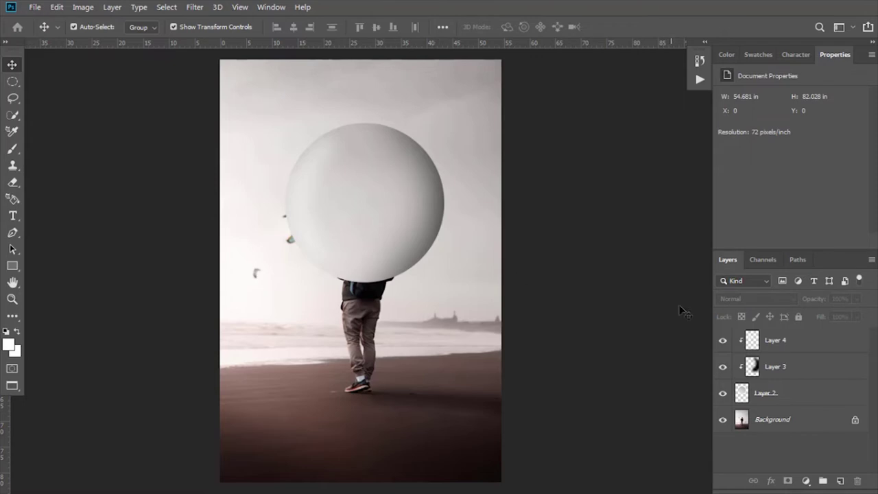
Group the large sphere's layers into Group 1 and scale it up to about 110%.
{"action": "left_click", "coordinate": [765, 392]}
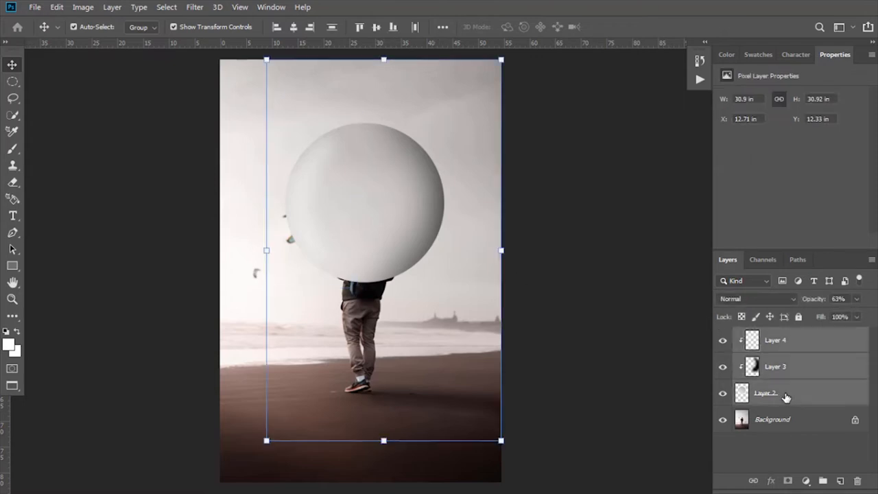
{"action": "key", "text": "ctrl+g"}
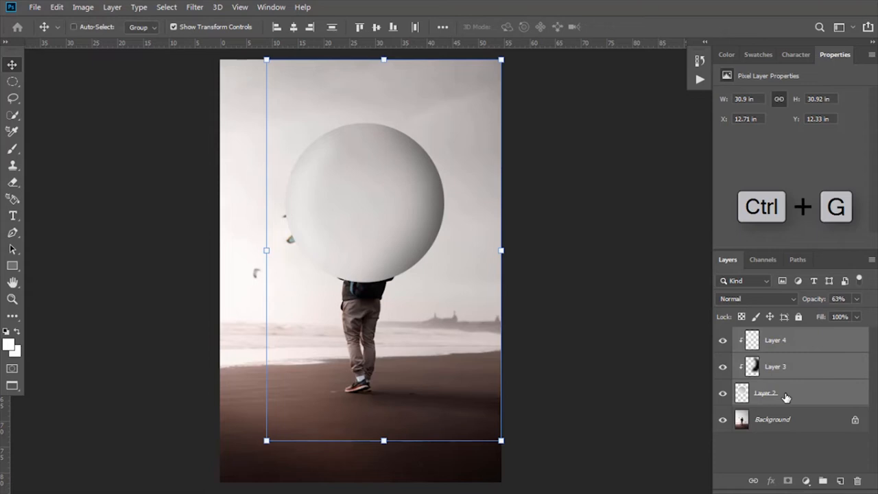
{"action": "key", "text": "ctrl+g"}
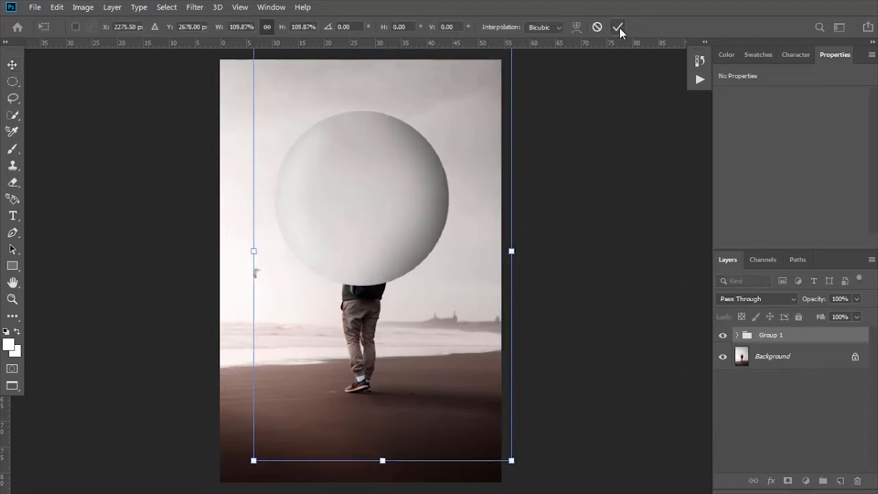
{"action": "left_click", "coordinate": [616, 27]}
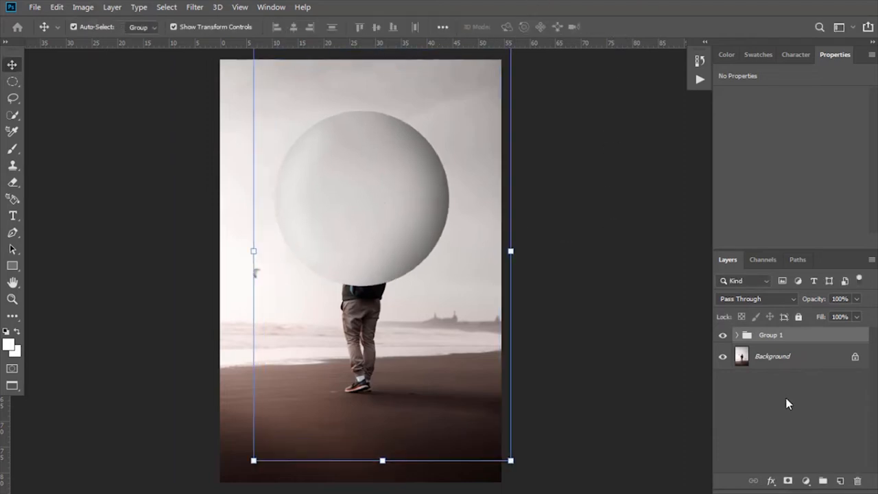
Duplicate the sphere group, shrink the copy onto the sand at lower right, then duplicate again.
{"action": "key", "text": "ctrl+j"}
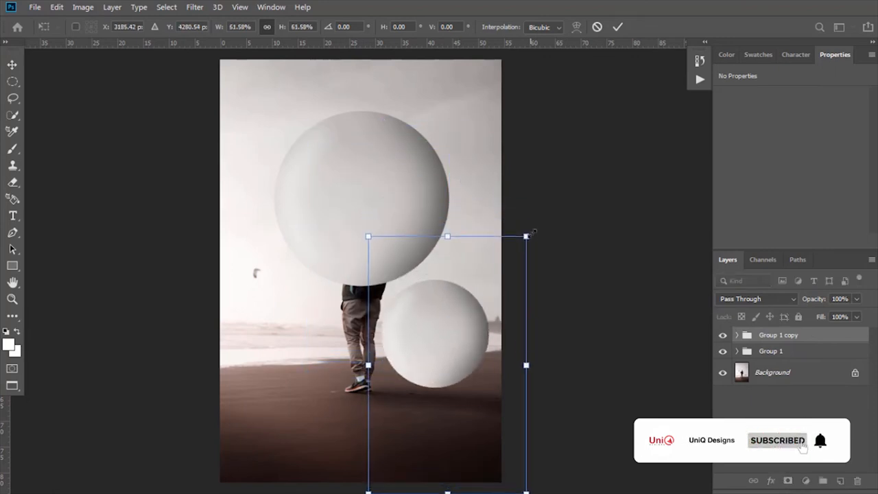
{"action": "left_click_drag", "start_coordinate": [534, 234], "coordinate": [517, 268]}
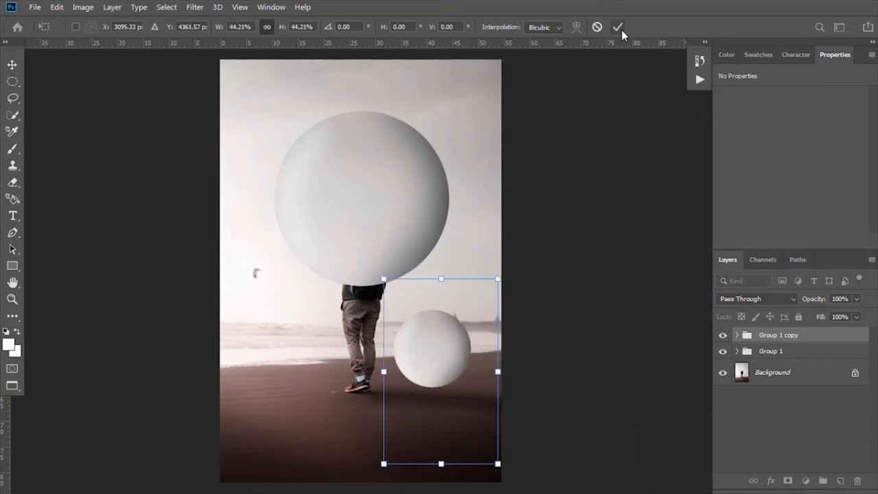
{"action": "left_click", "coordinate": [616, 27]}
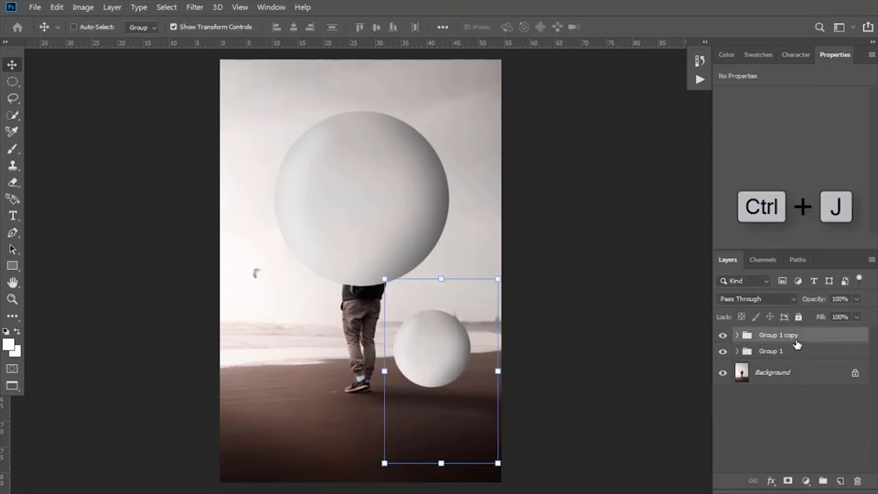
{"action": "key", "text": "ctrl+j"}
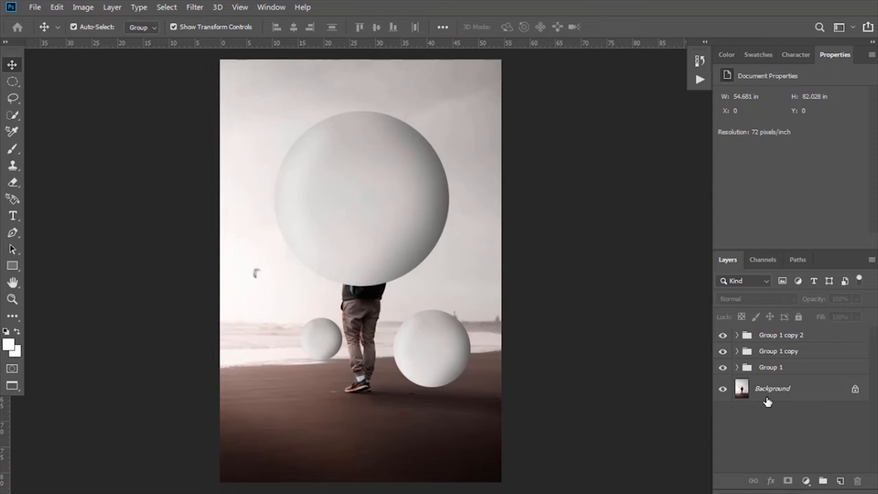
Hide the sphere groups and copy the man, selected with Quick Selection, to a new layer.
{"action": "left_click", "coordinate": [772, 388]}
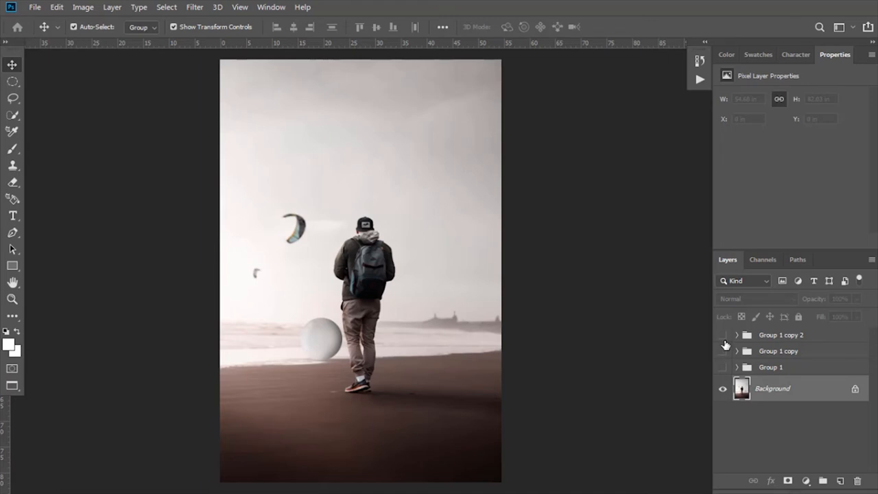
{"action": "left_click", "coordinate": [722, 345]}
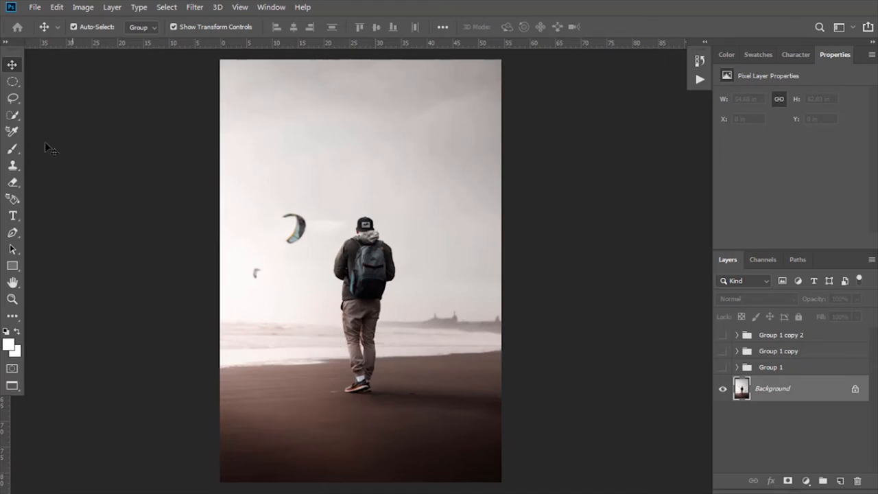
{"action": "left_click", "coordinate": [12, 115]}
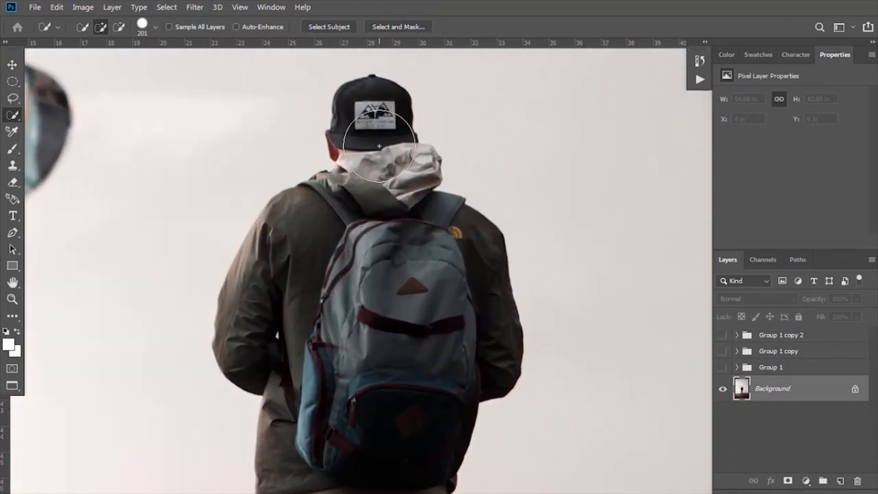
{"action": "left_click_drag", "start_coordinate": [379, 146], "coordinate": [358, 341]}
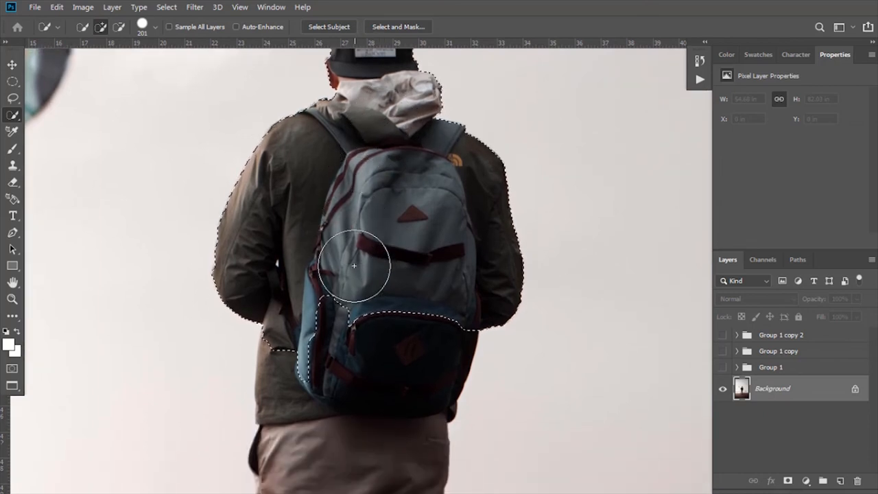
{"action": "key", "text": "Ctrl+0"}
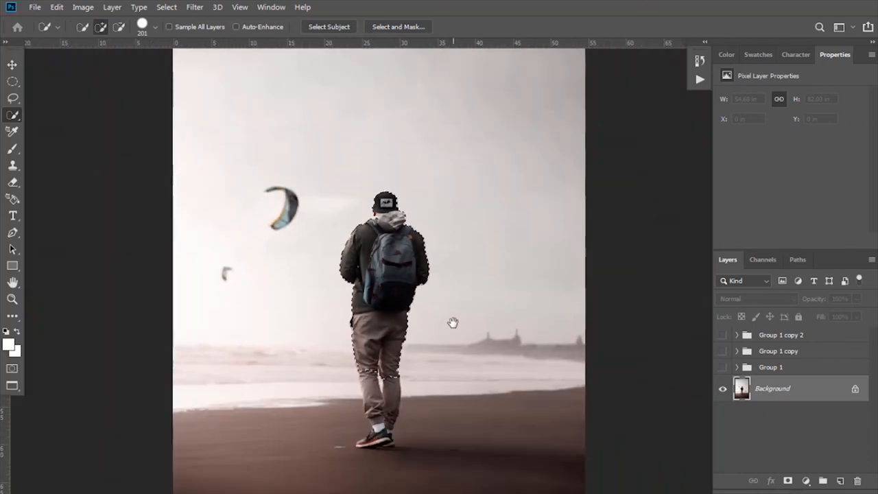
{"action": "key", "text": "ctrl+j"}
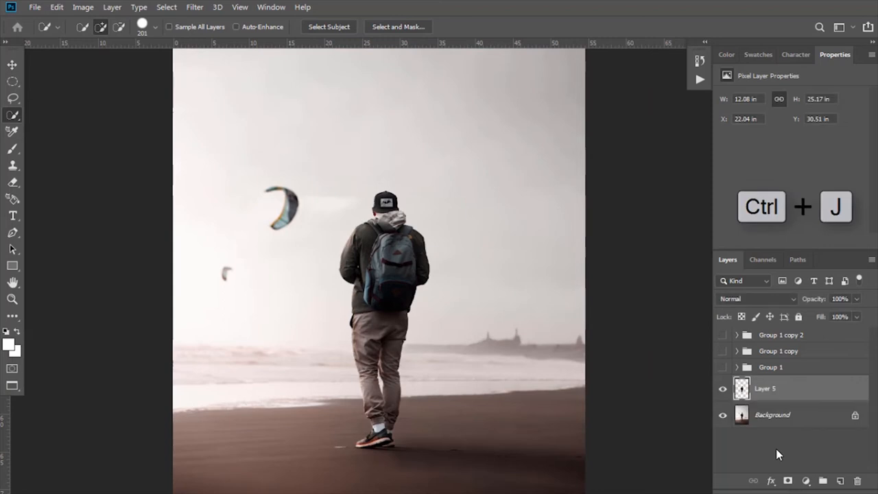
{"action": "key", "text": "ctrl+j"}
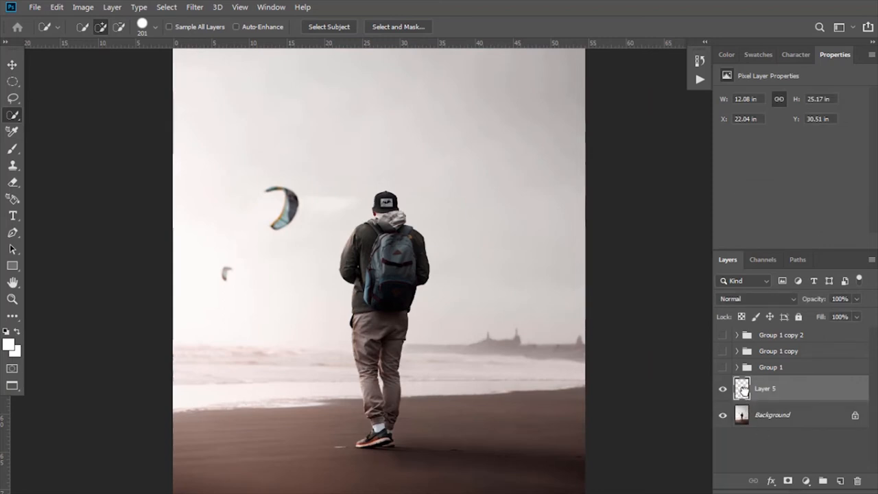
Move the man's layer above the sphere groups and make all three groups visible again.
{"action": "left_click_drag", "start_coordinate": [765, 388], "coordinate": [764, 336]}
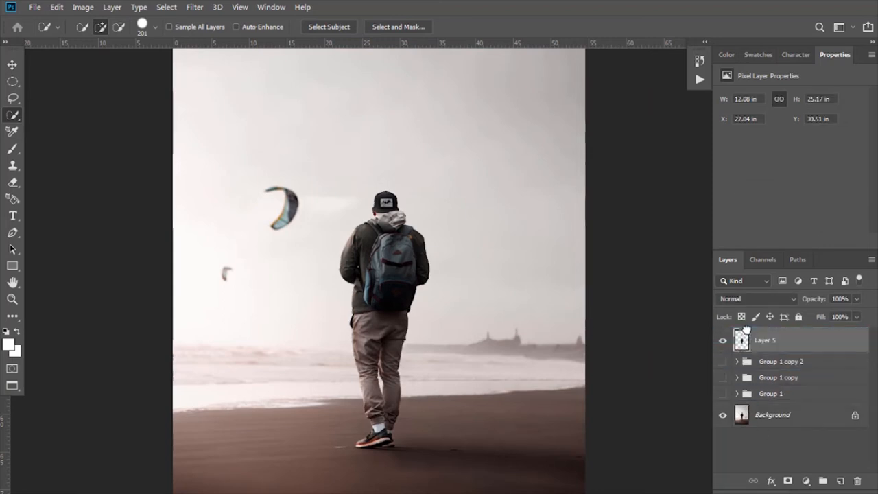
{"action": "left_click", "coordinate": [722, 361]}
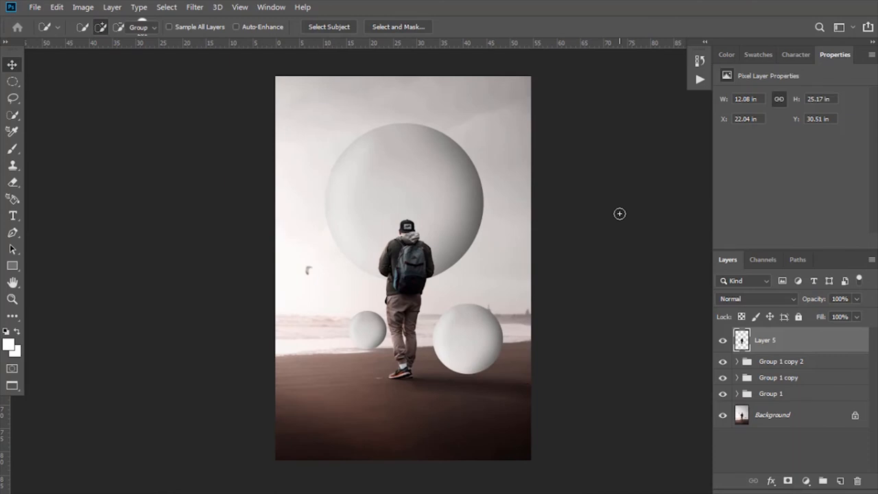
{"action": "left_click", "coordinate": [12, 64]}
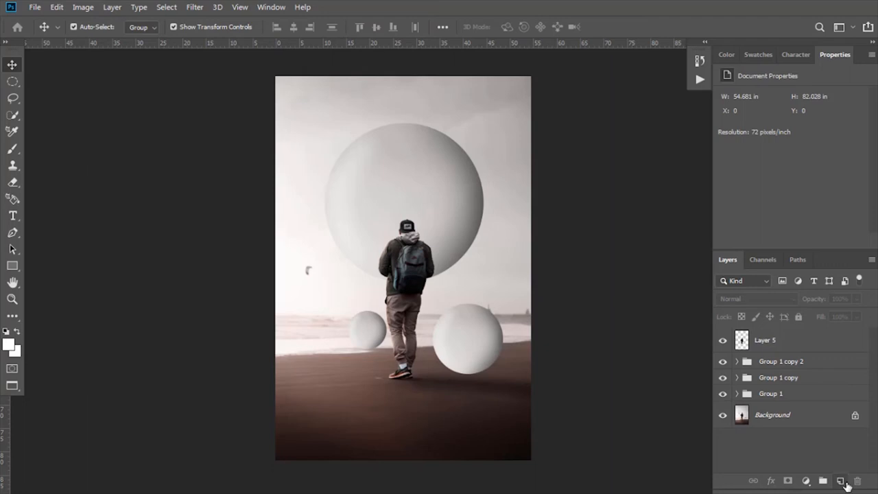
On a new layer, paint a flattened soft dark shadow under a small sphere, then duplicate it.
{"action": "left_click", "coordinate": [839, 480]}
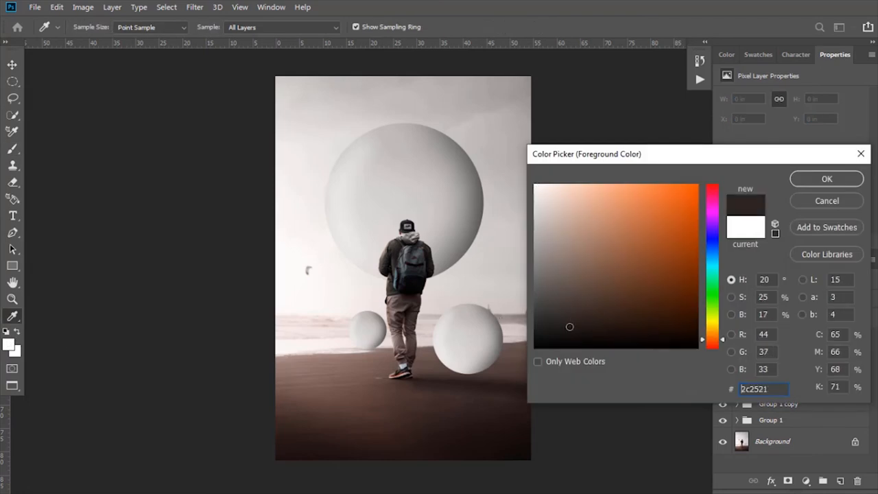
{"action": "left_click", "coordinate": [827, 178]}
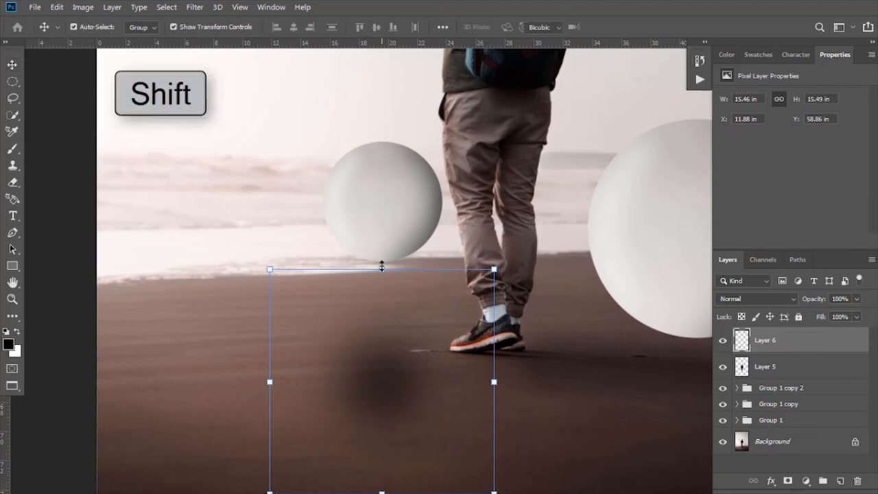
{"action": "left_click_drag", "start_coordinate": [381, 268], "coordinate": [381, 439]}
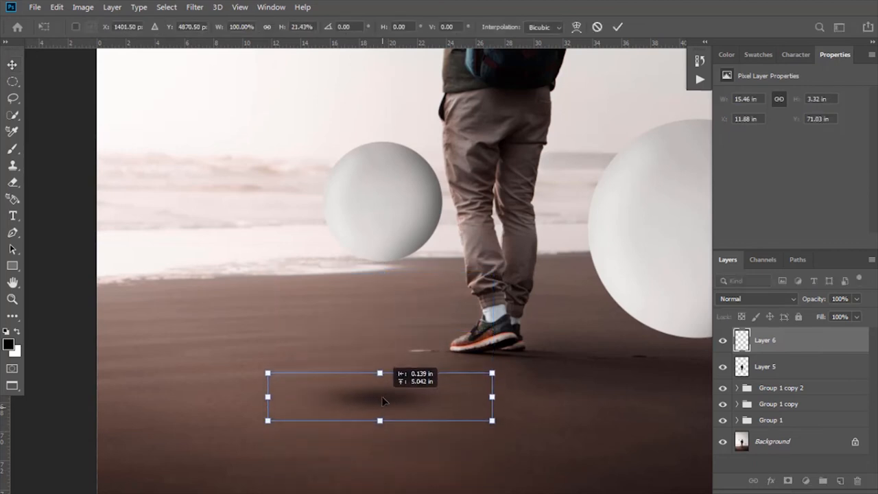
{"action": "left_click_drag", "start_coordinate": [382, 401], "coordinate": [389, 408]}
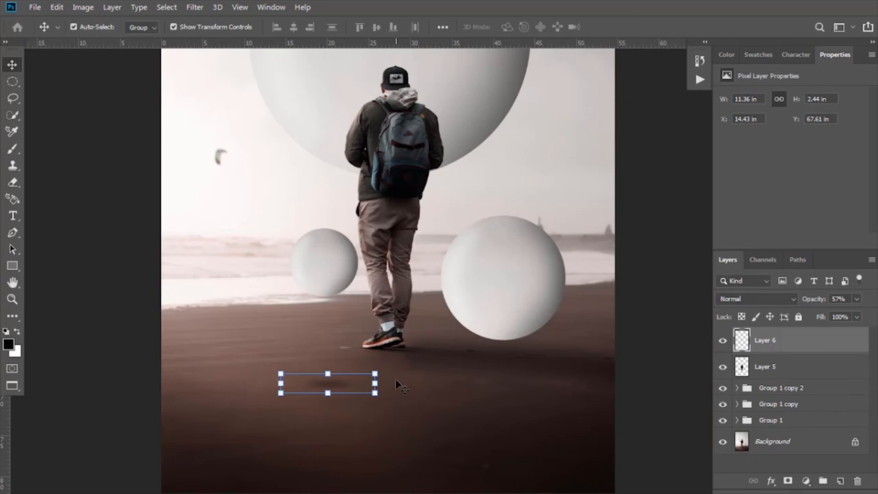
{"action": "key", "text": "ctrl+j"}
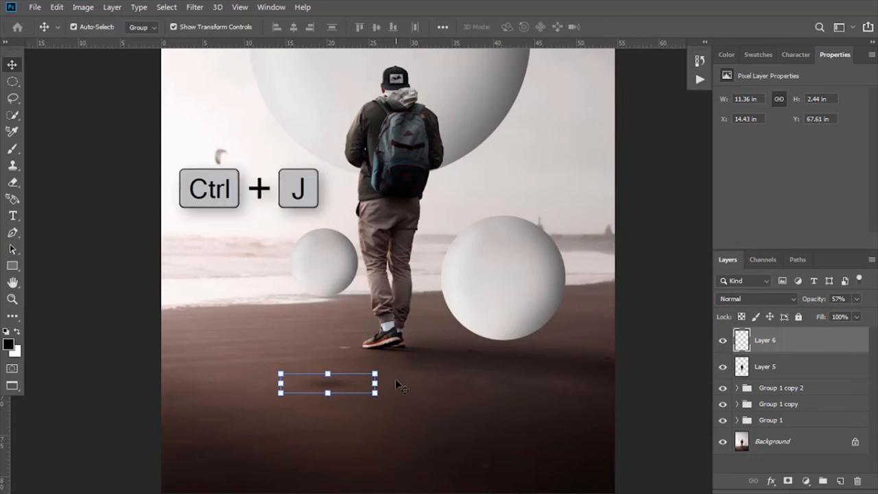
{"action": "key", "text": "ctrl+j"}
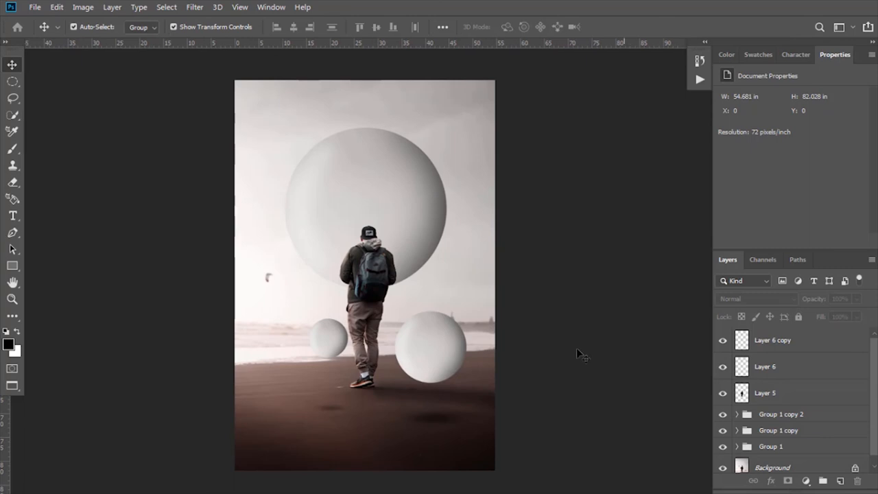
Add white 'INCREDIBLE' text near the top and scale it across the image.
{"action": "left_click", "coordinate": [12, 215]}
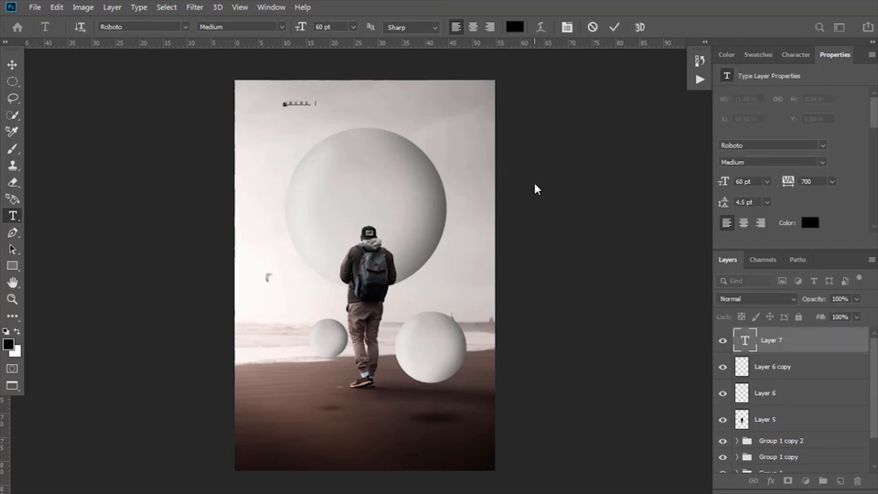
{"action": "type", "text": "text"}
{"action": "type", "text": "ffffff"}
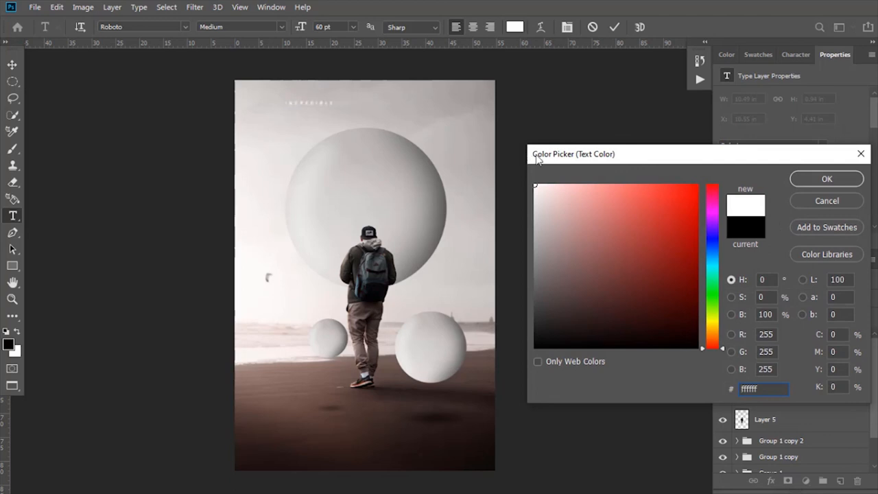
{"action": "left_click", "coordinate": [826, 179]}
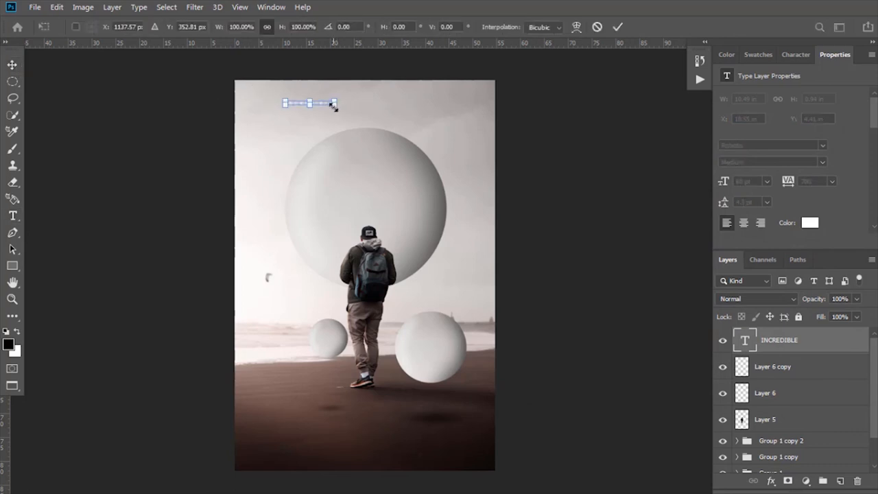
{"action": "left_click_drag", "start_coordinate": [334, 103], "coordinate": [478, 103]}
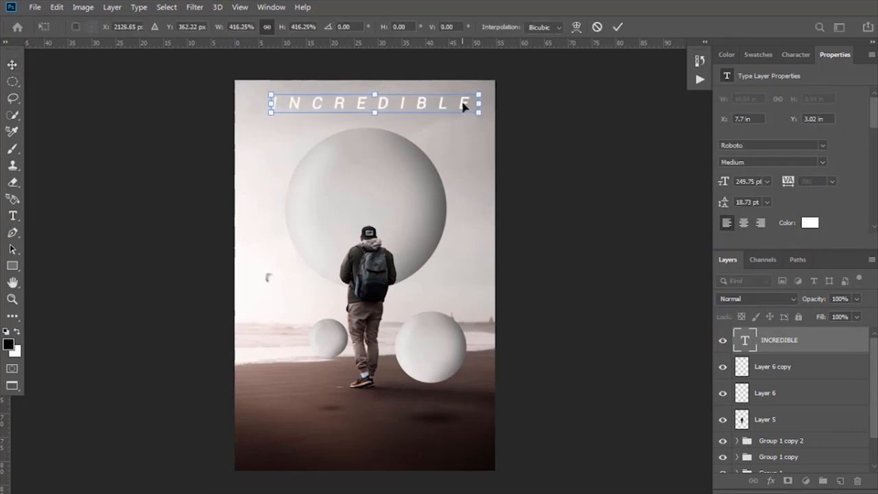